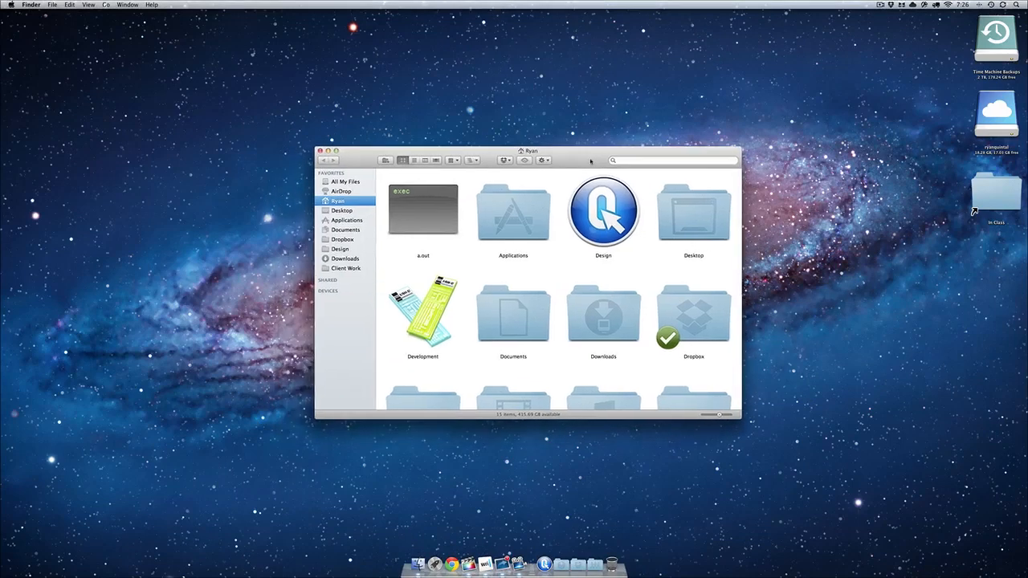
- Open the Applications folder in Finder and scroll to find the Adobe folder
scroll("down", 3)
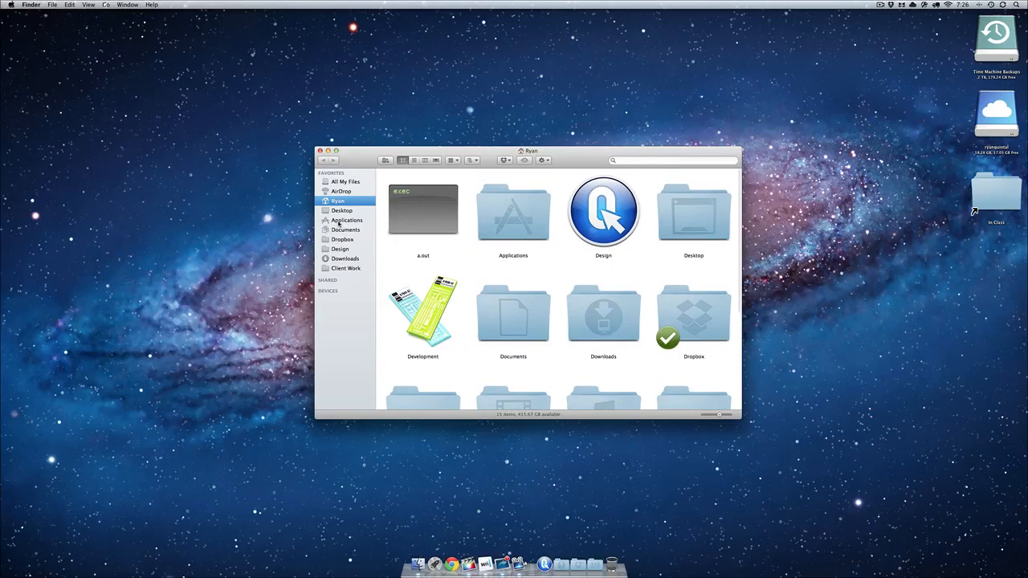
left_click(346, 220)
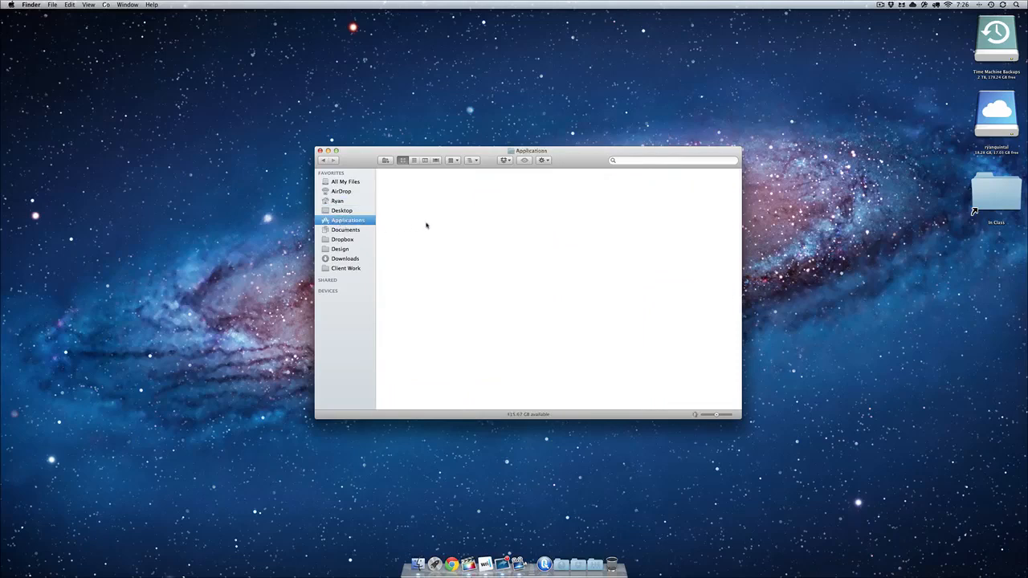
mouse_move(405, 247)
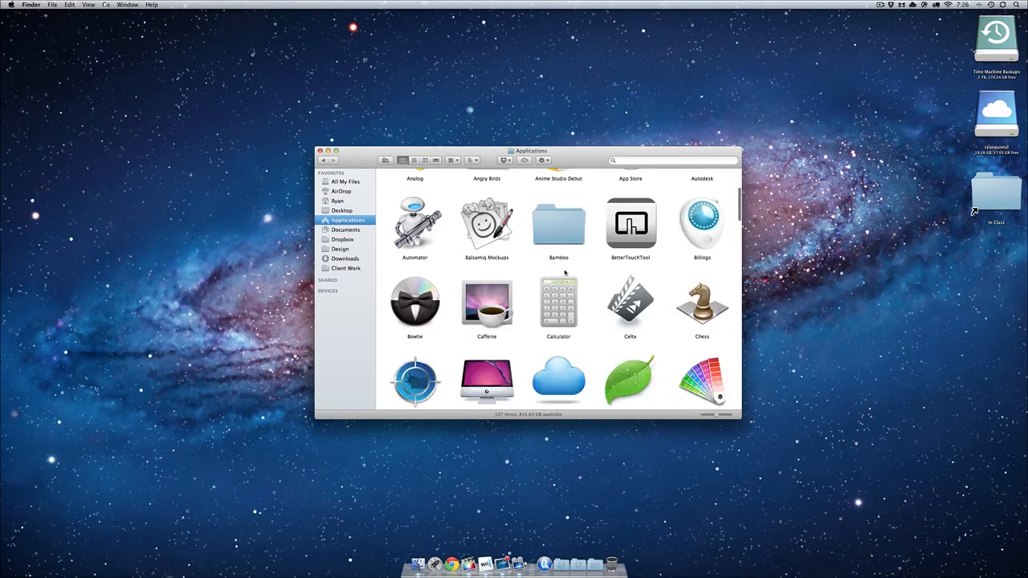
scroll("down", 3)
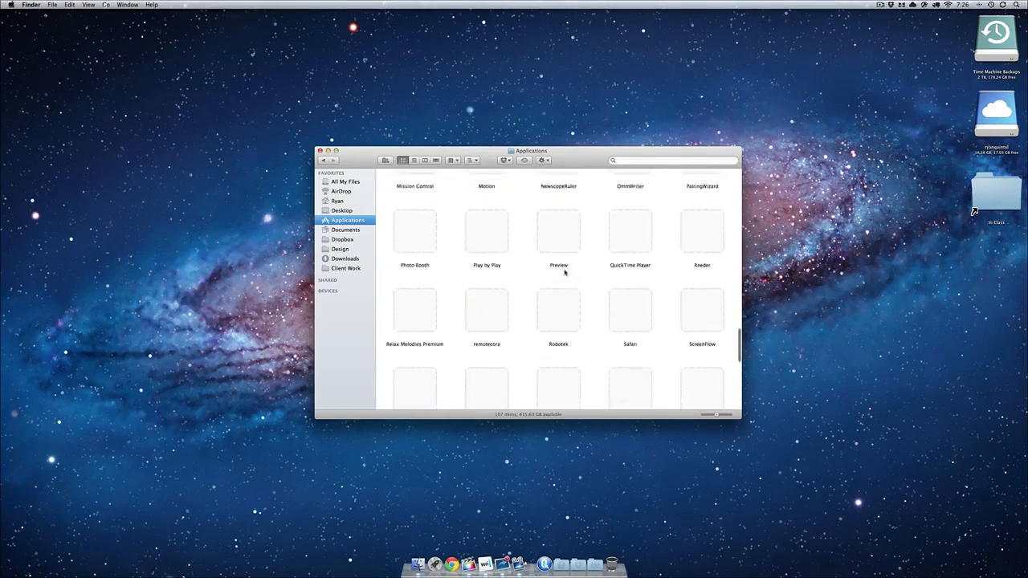
scroll("up", 3)
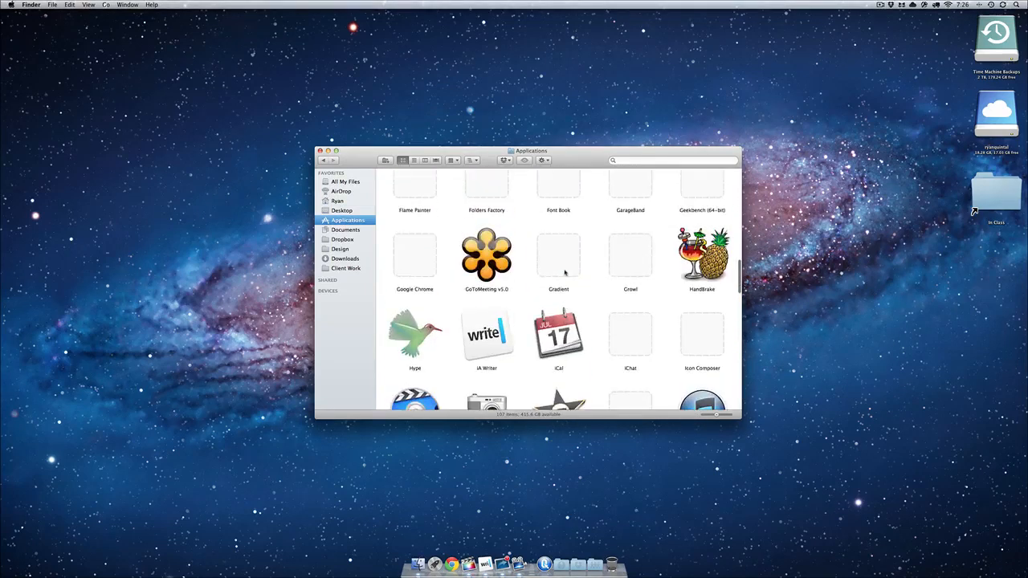
scroll("up", 3)
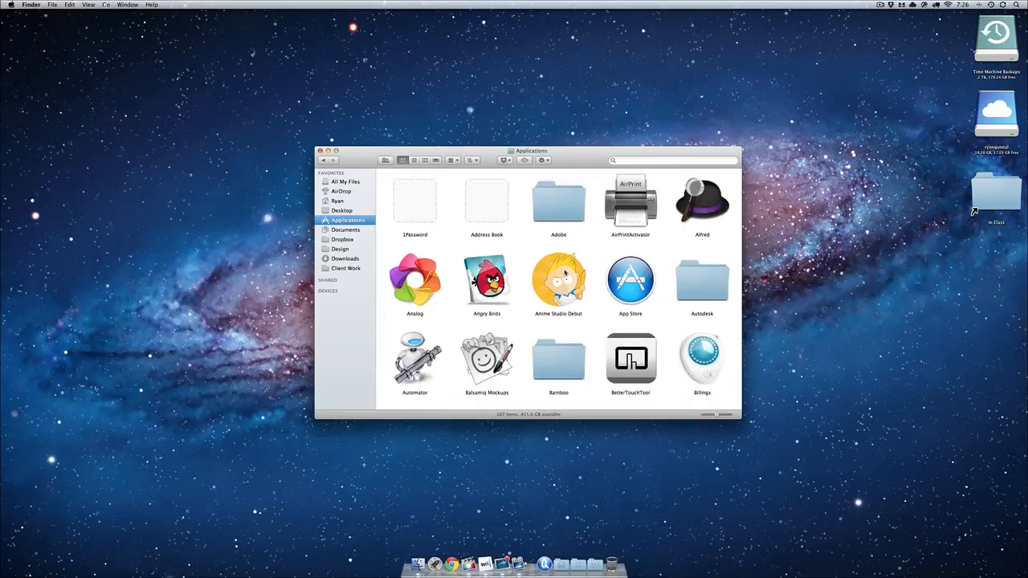
- Browse Adobe > CS5 > Adobe Illustrator CS5, then close the Finder window
double_click(558, 200)
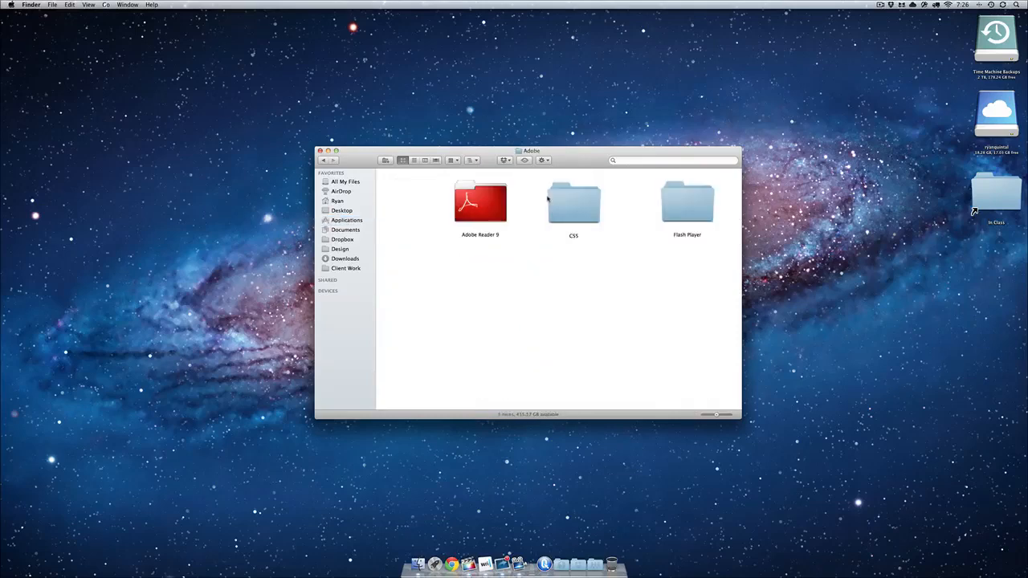
left_click(573, 201)
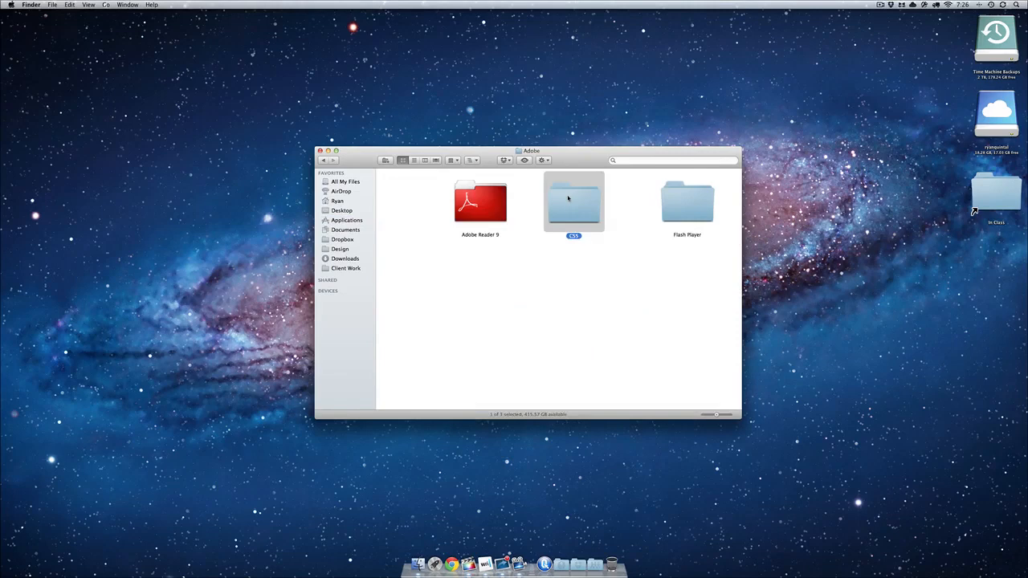
double_click(573, 201)
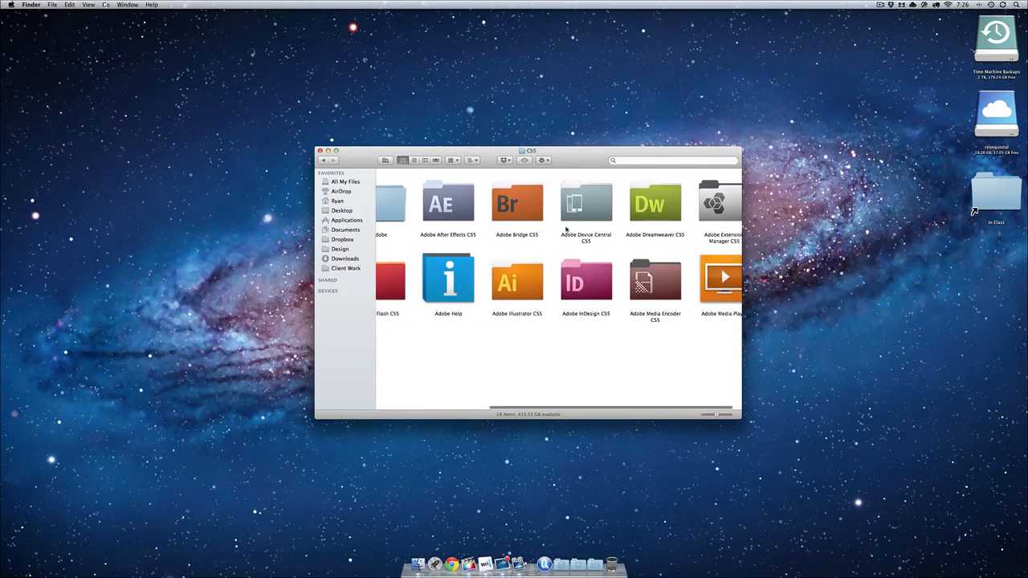
double_click(517, 281)
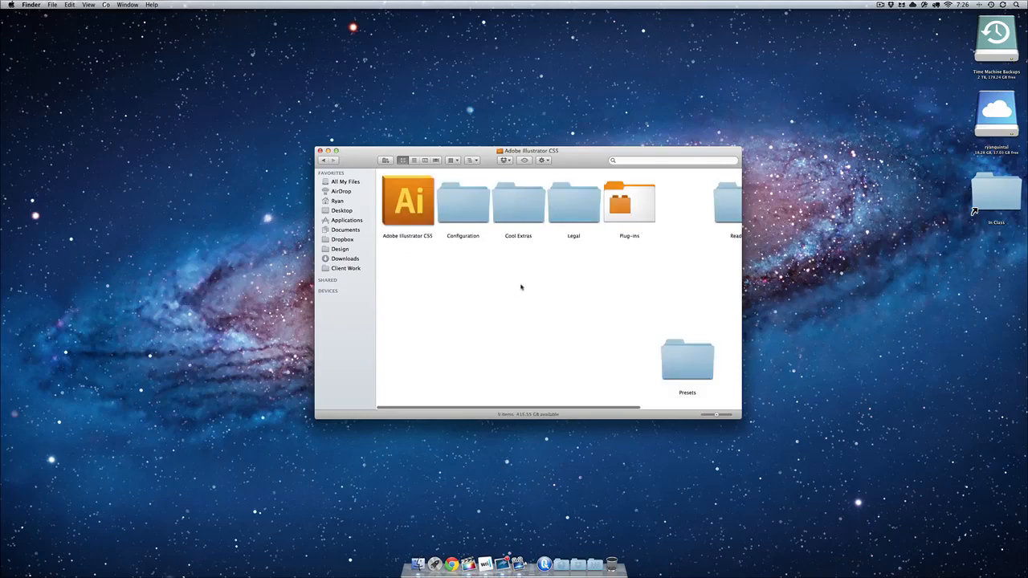
mouse_move(383, 171)
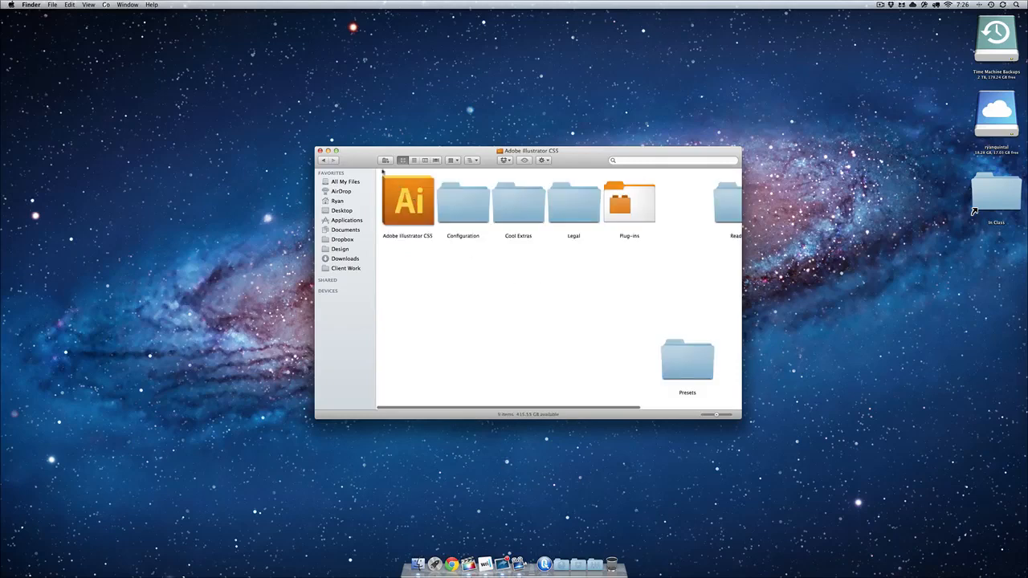
left_click(322, 151)
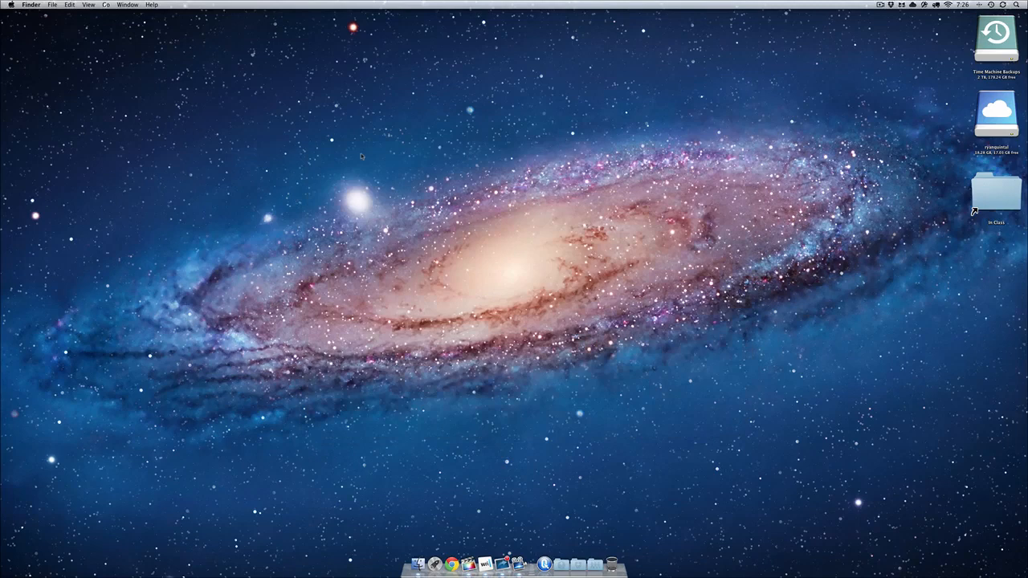
- Launch Adobe Illustrator CS5 from Launchpad's Adobe (Other) group
key("cmd+space")
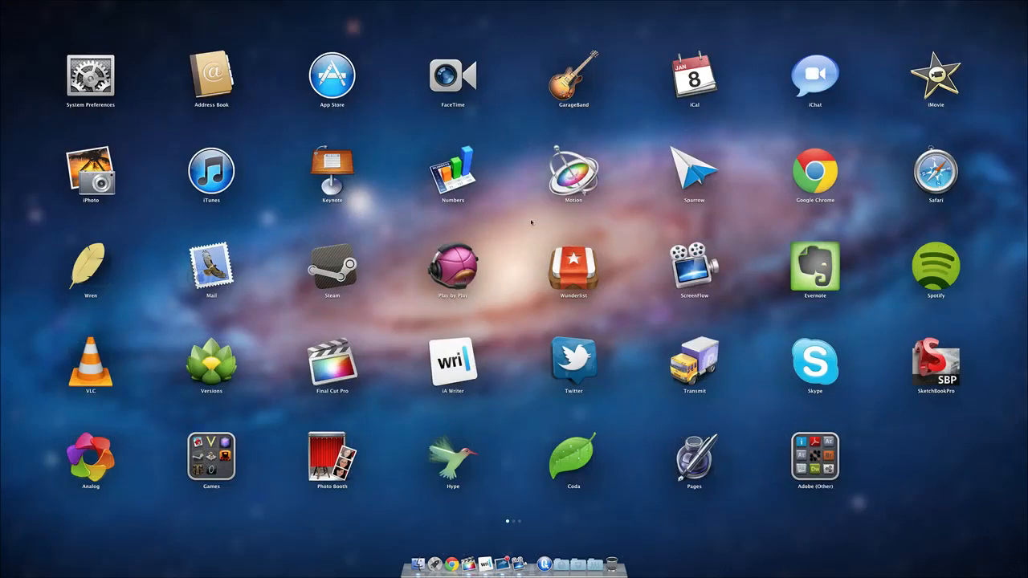
left_click(815, 458)
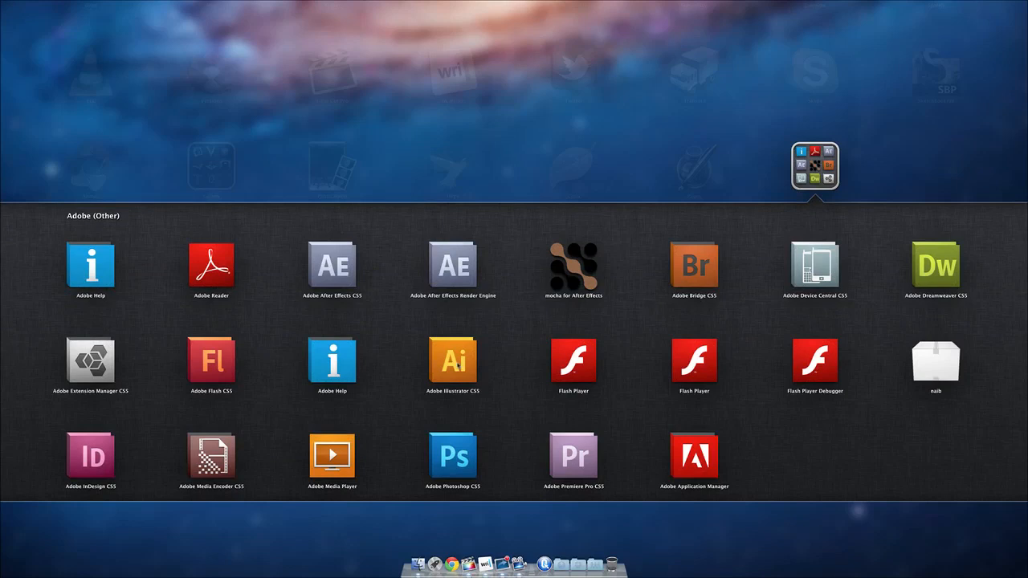
left_click(452, 361)
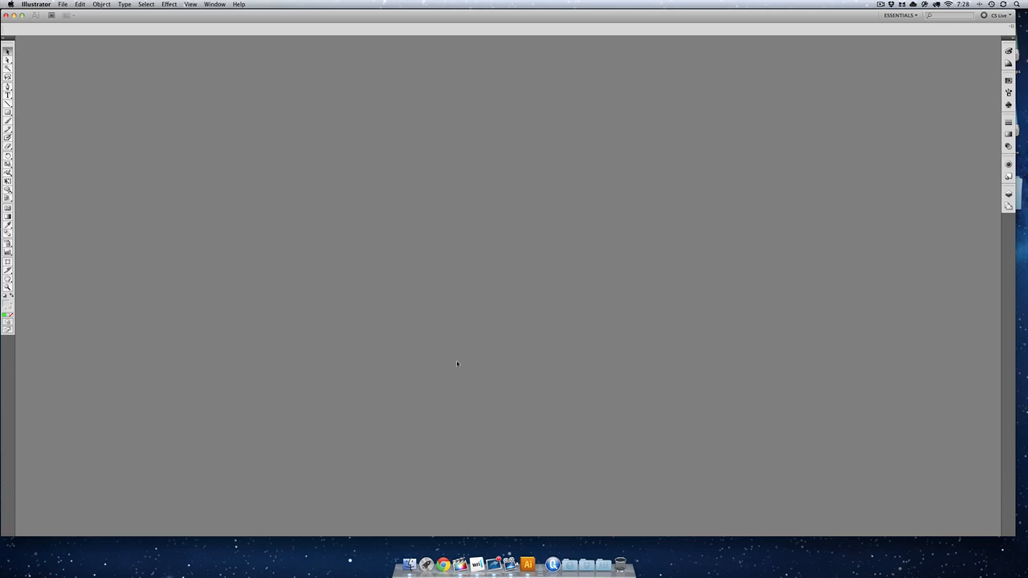
mouse_move(274, 173)
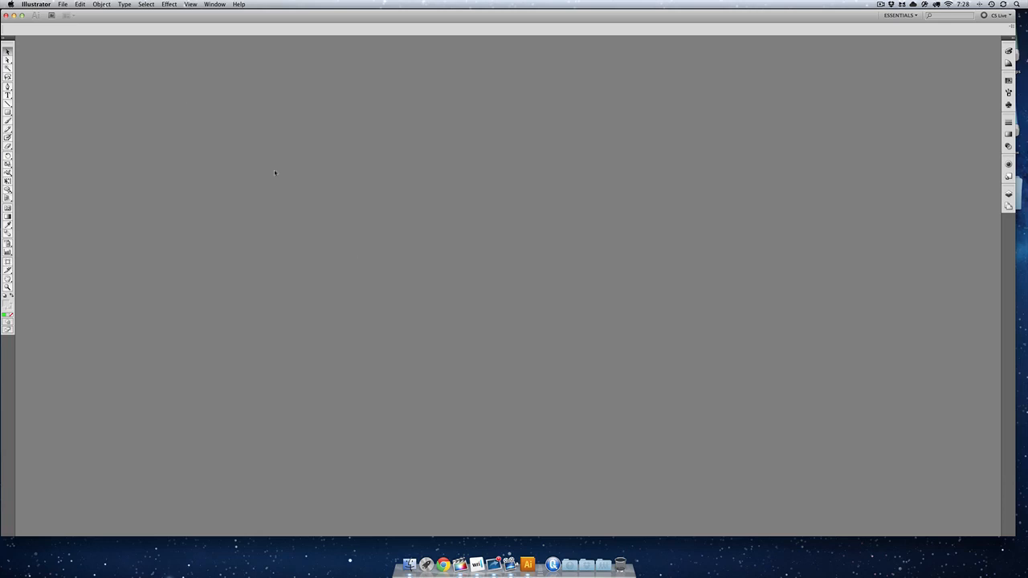
mouse_move(456, 489)
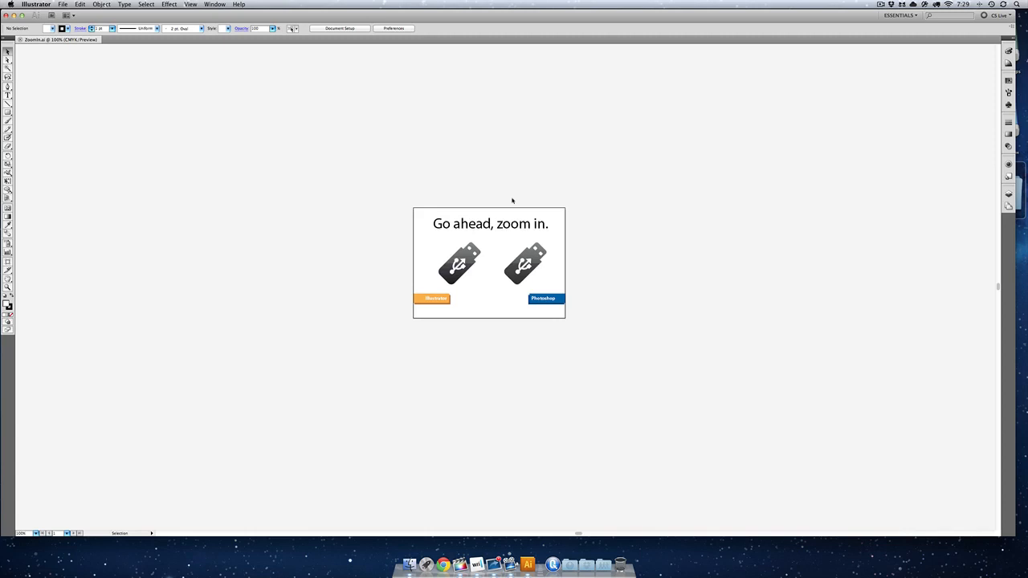
left_click(525, 263)
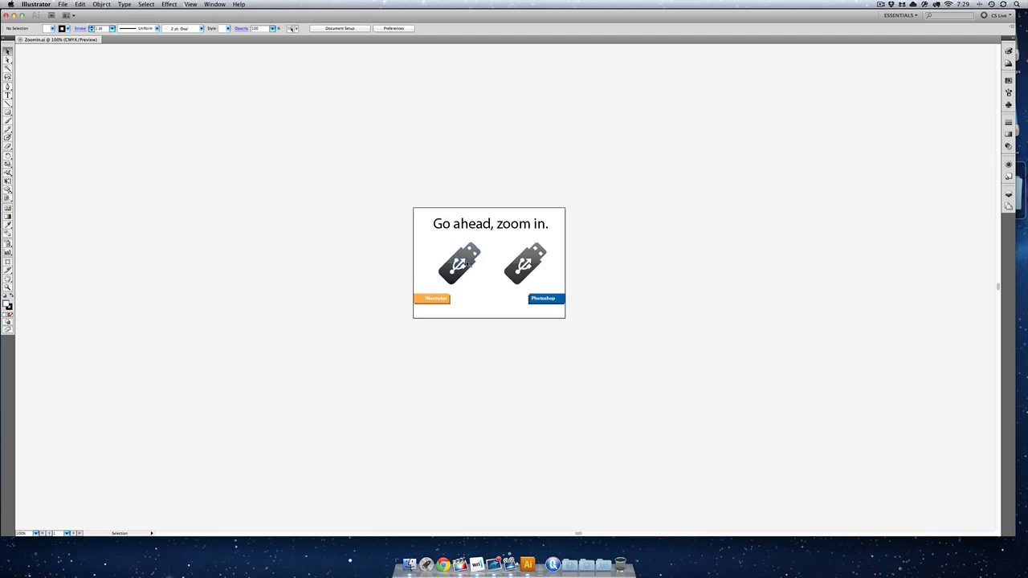
mouse_move(480, 272)
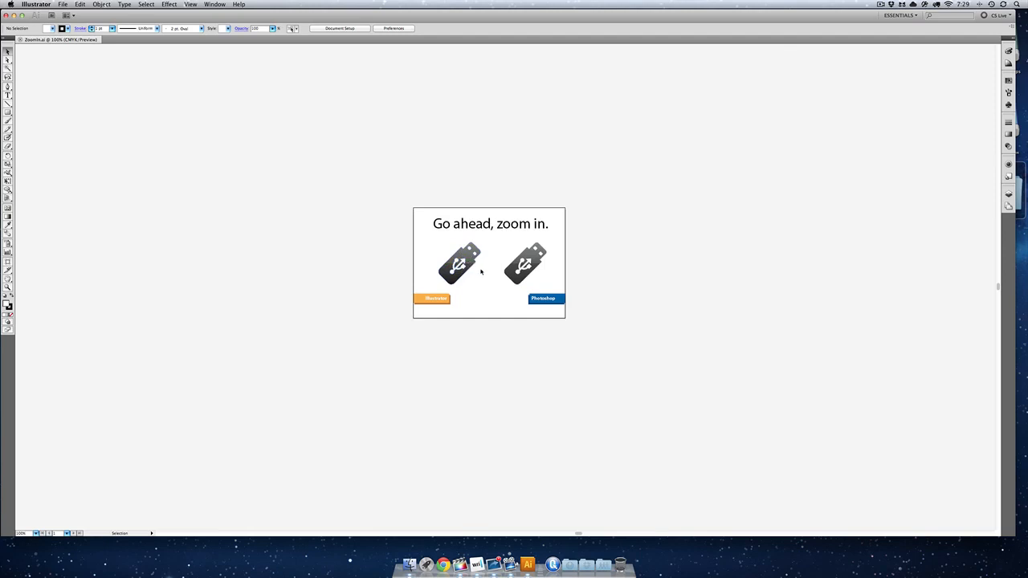
mouse_move(487, 282)
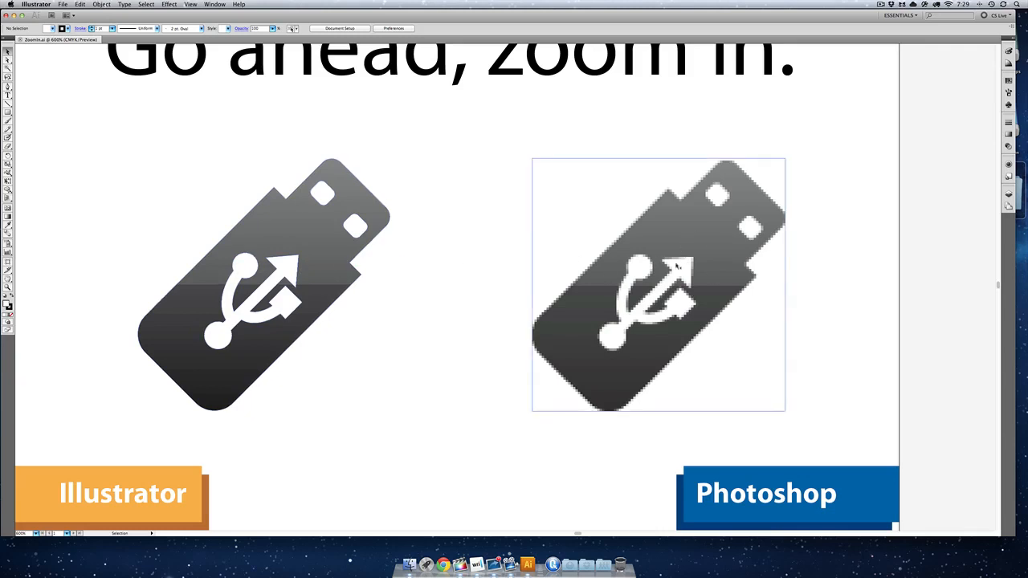
mouse_move(674, 269)
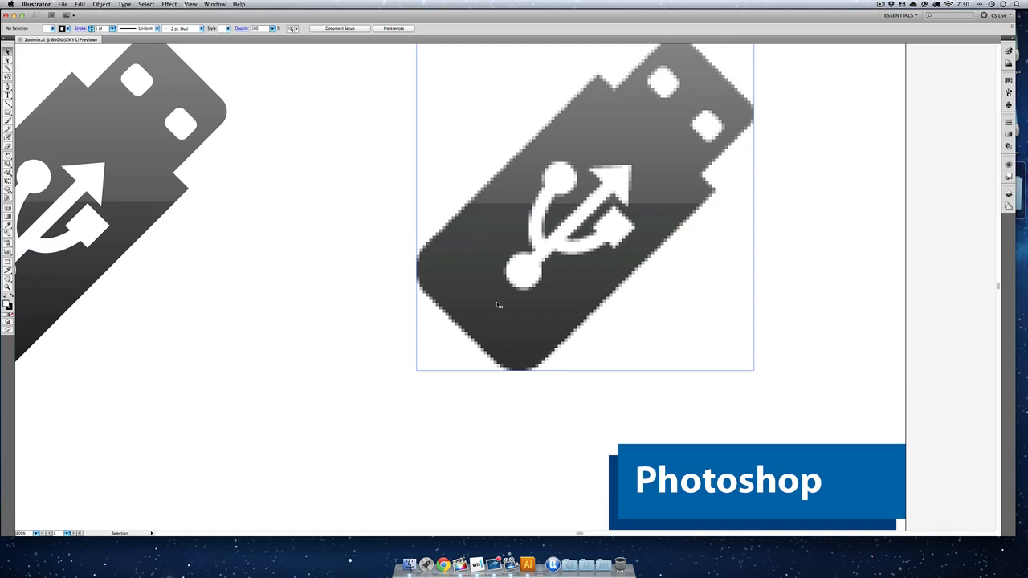
mouse_move(595, 260)
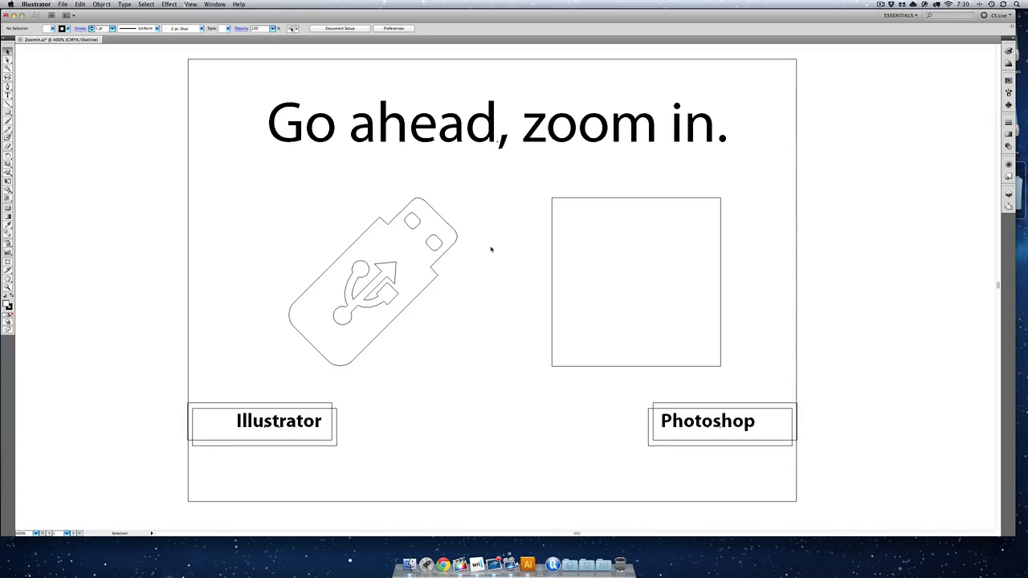
mouse_move(497, 211)
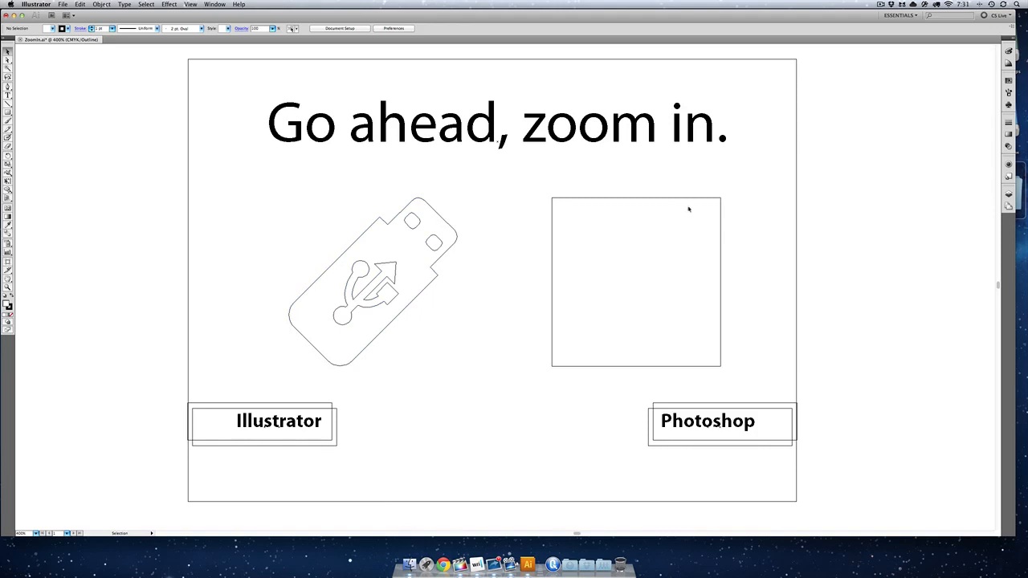
mouse_move(453, 303)
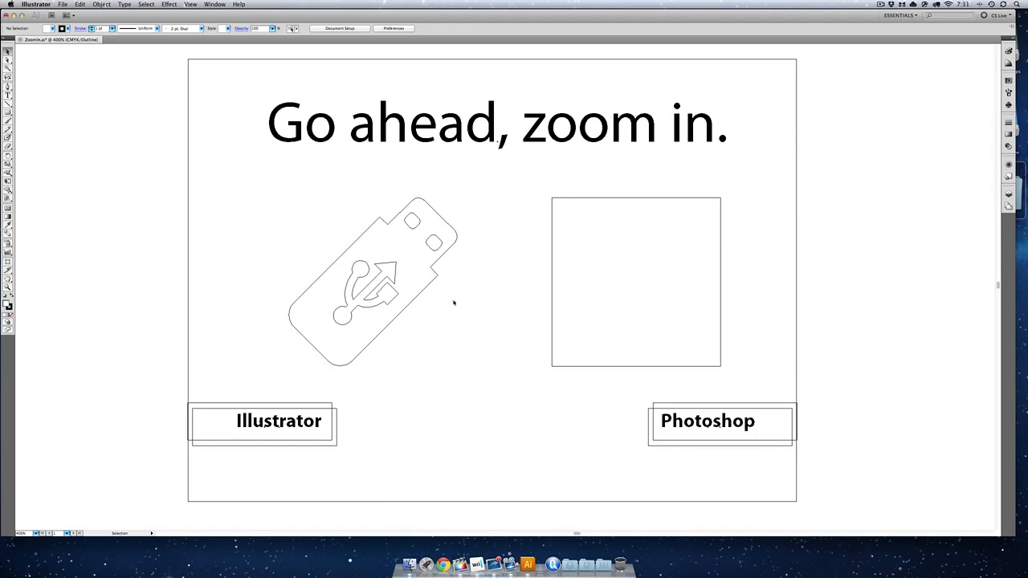
mouse_move(701, 260)
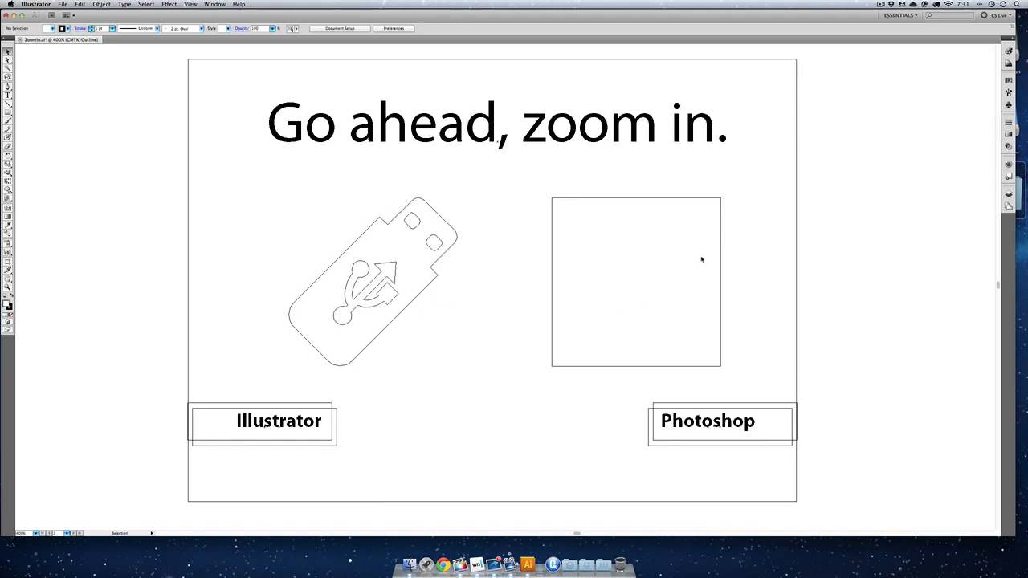
mouse_move(615, 215)
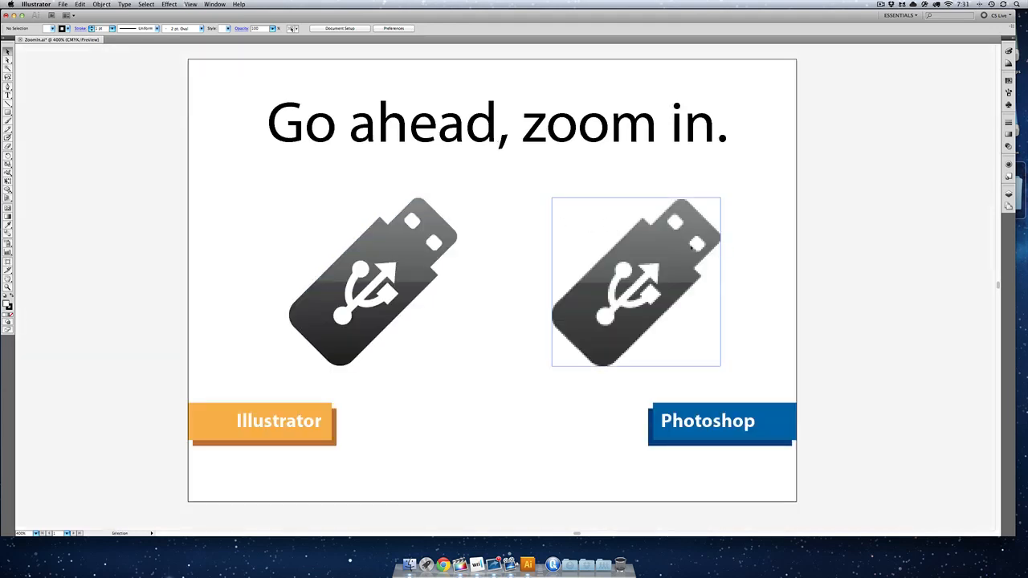
- Scale both USB icons horizontally to expose the raster icon's jagged edges, then deselect
left_click(635, 281)
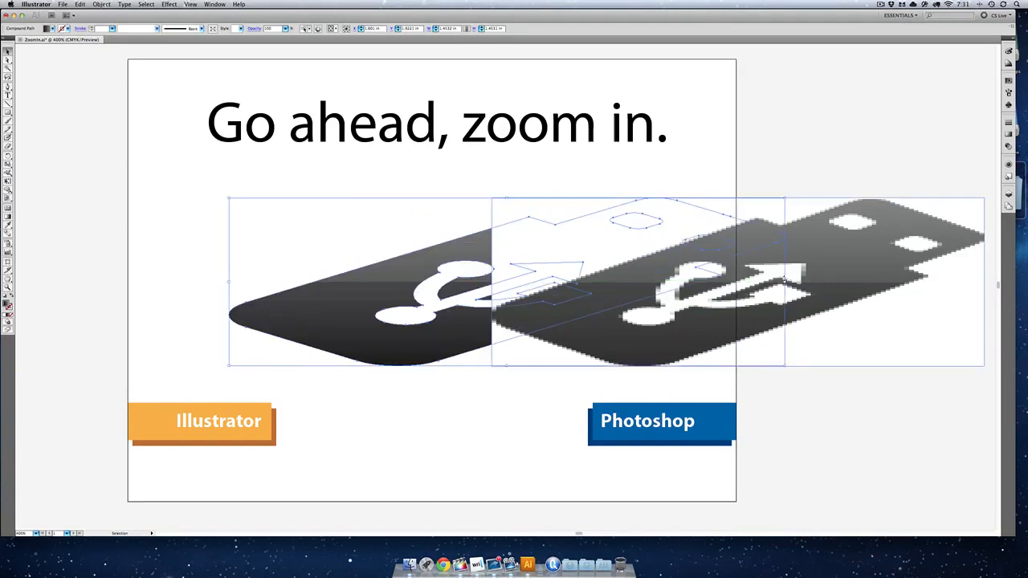
left_click(391, 297)
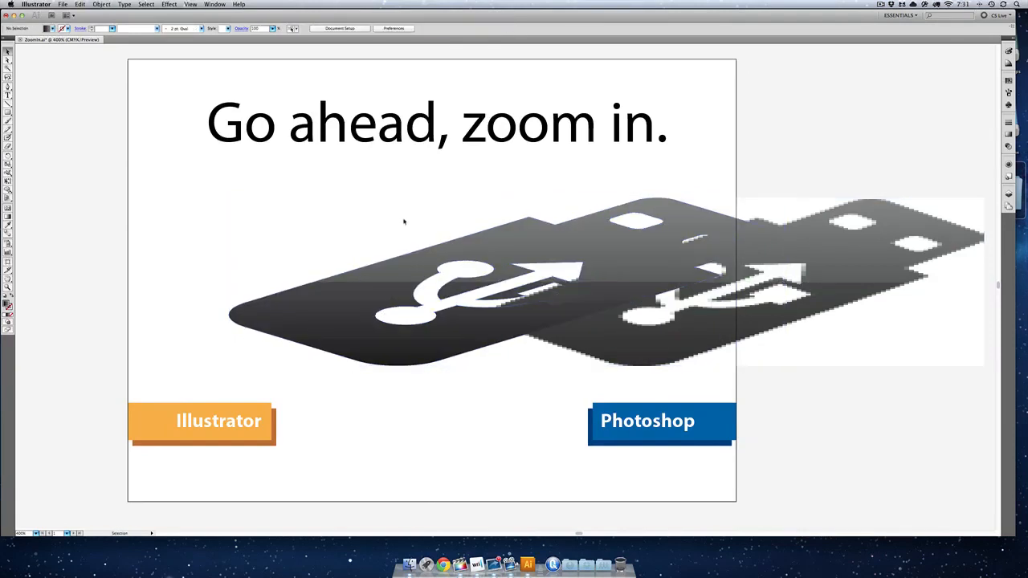
- Undo the horizontal stretch so both USB icons regain their original proportions
left_click(635, 321)
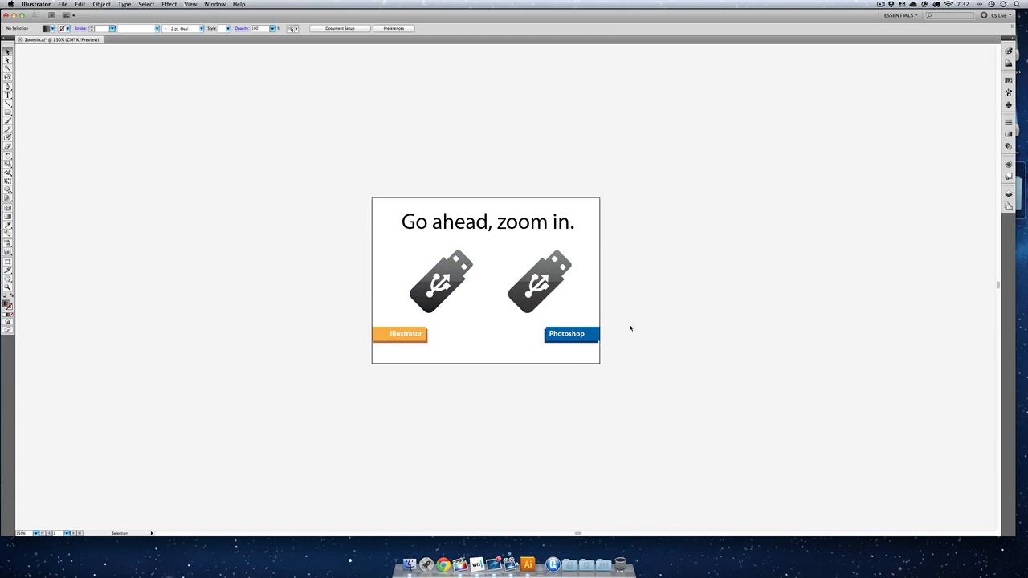
- Delete the pixelated USB icon and Photoshop label, then zoom in on the remaining artwork
left_click(538, 281)
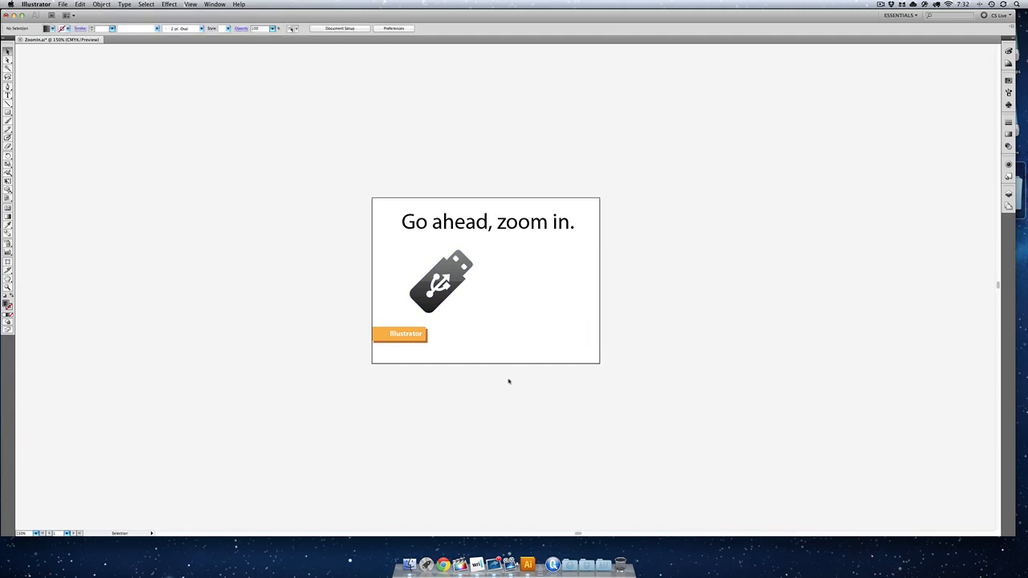
left_click(190, 4)
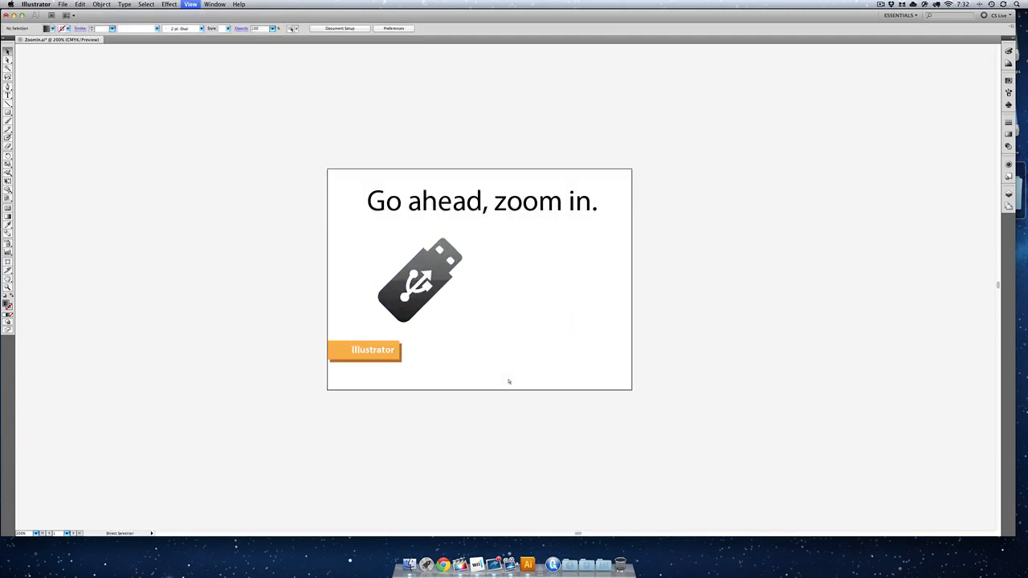